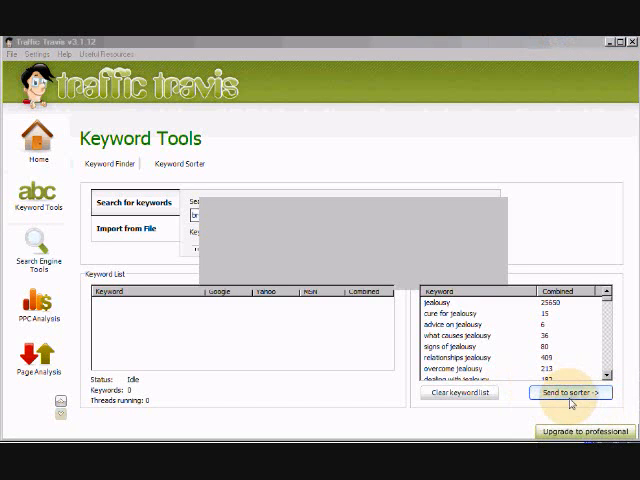
# Send the 800 found jealousy keywords to the Keyword Sorter.
pyautogui.click(570, 393)
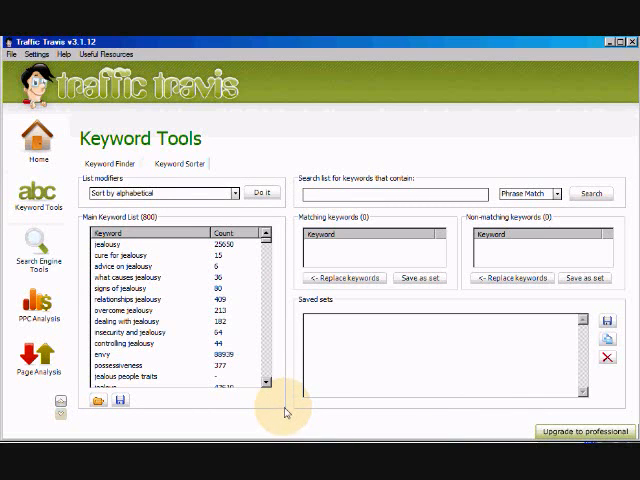
pyautogui.moveTo(73, 167)
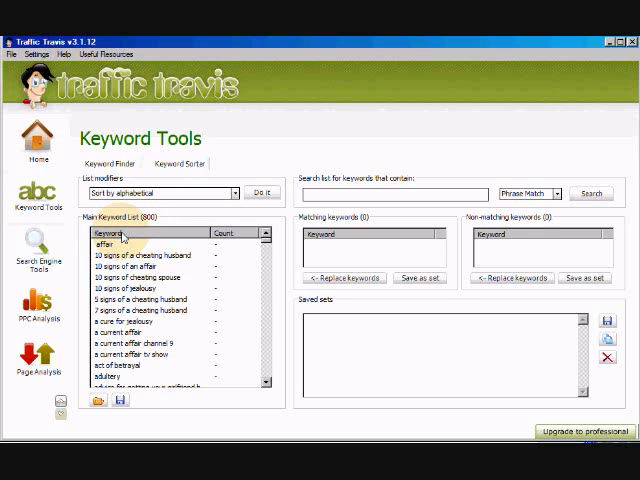
pyautogui.moveTo(178, 245)
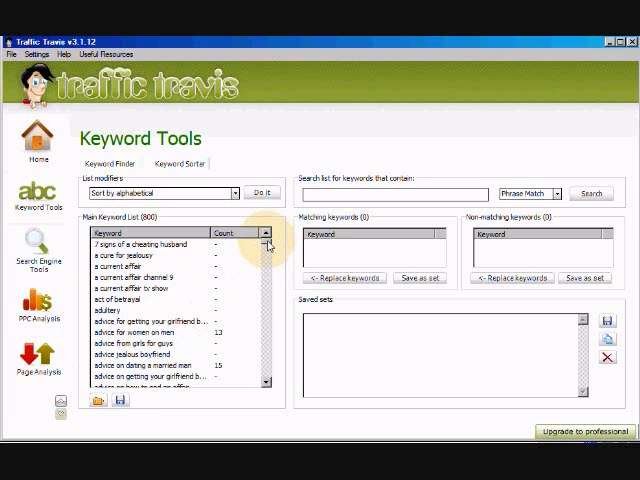
pyautogui.scroll(-3)
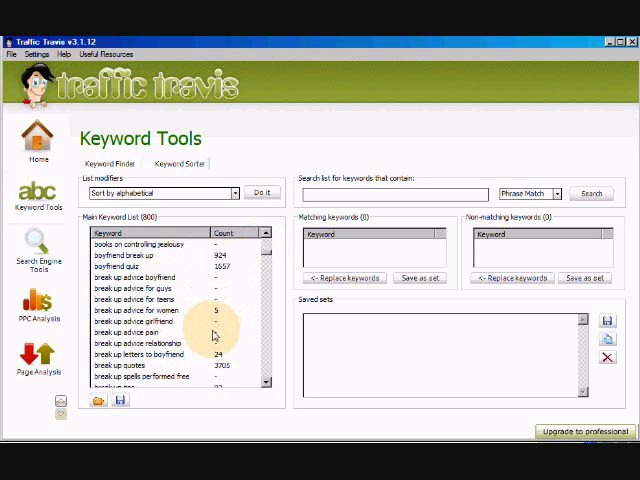
pyautogui.scroll(-3)
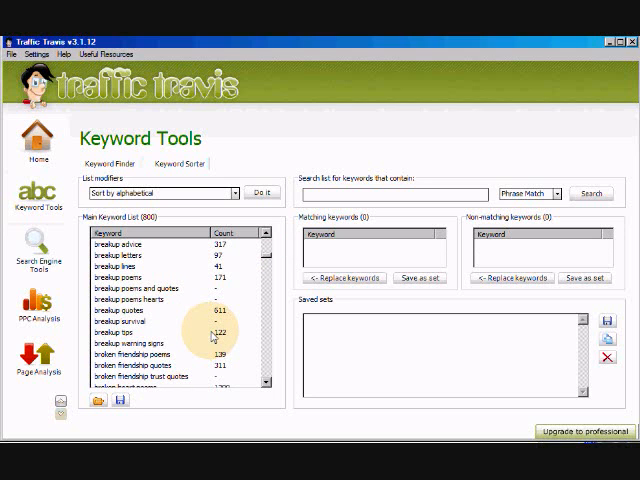
pyautogui.scroll(-3)
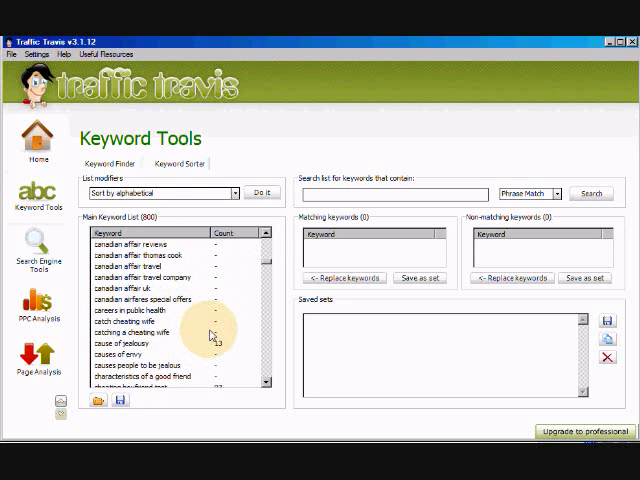
pyautogui.scroll(-3)
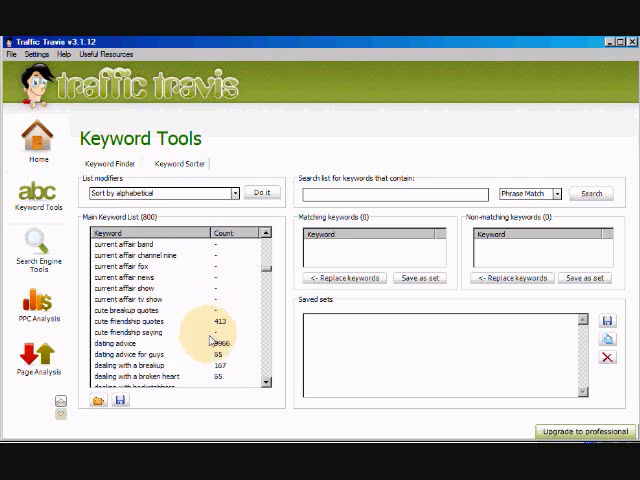
pyautogui.scroll(-3)
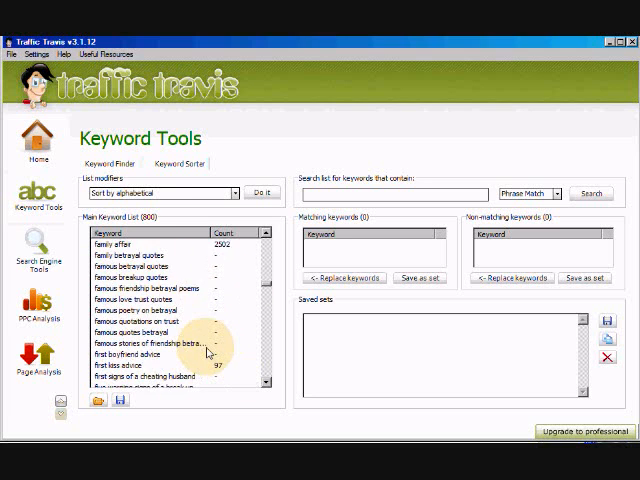
pyautogui.scroll(-3)
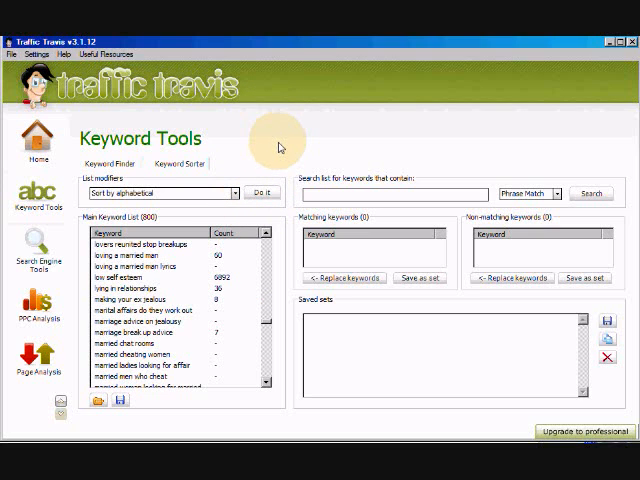
pyautogui.moveTo(287, 154)
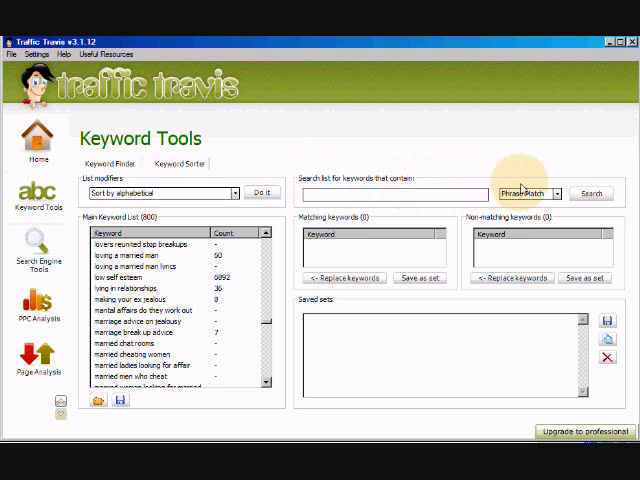
pyautogui.moveTo(271, 237)
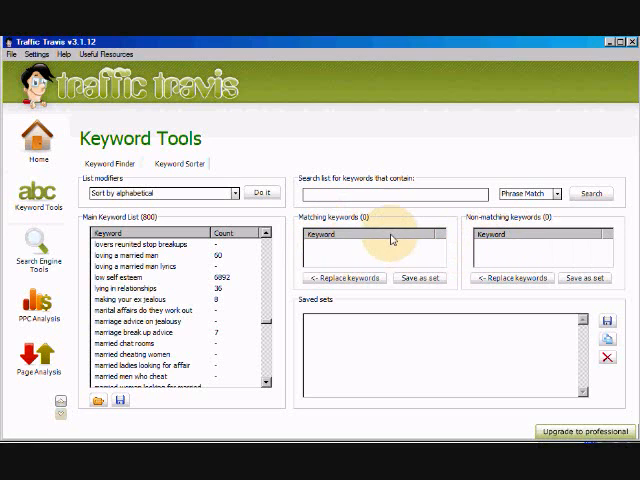
pyautogui.moveTo(371, 295)
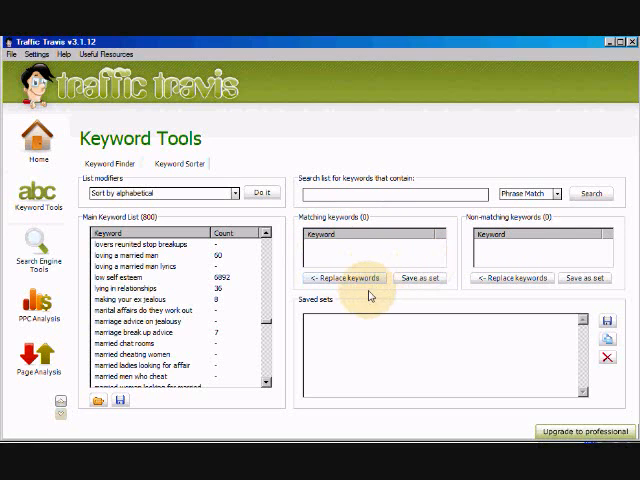
pyautogui.moveTo(273, 139)
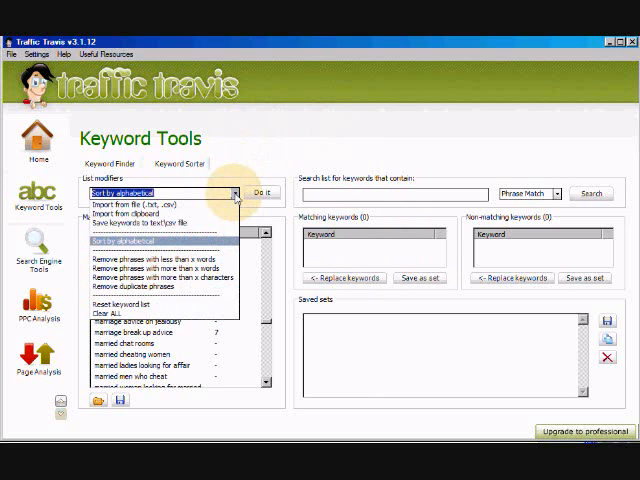
pyautogui.moveTo(204, 205)
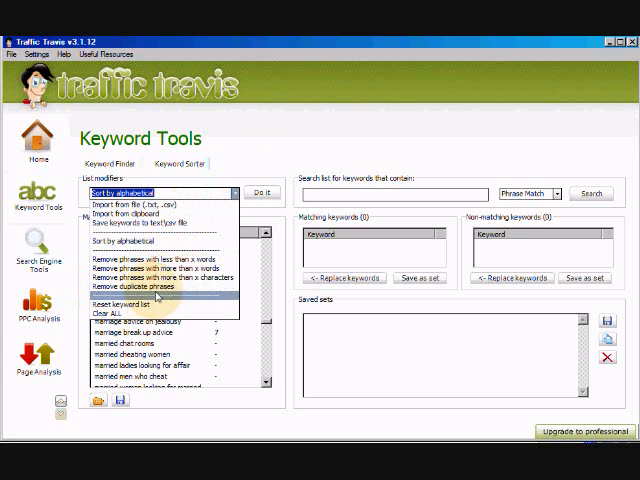
# Remove duplicate phrases from the keyword list, leaving 799 keywords.
pyautogui.click(152, 288)
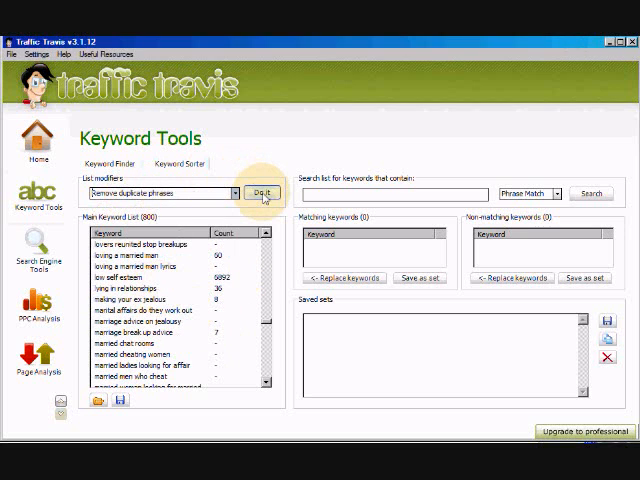
pyautogui.click(258, 192)
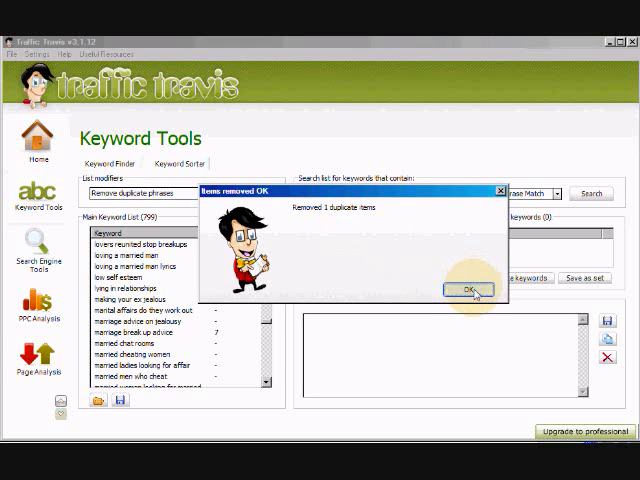
pyautogui.click(468, 289)
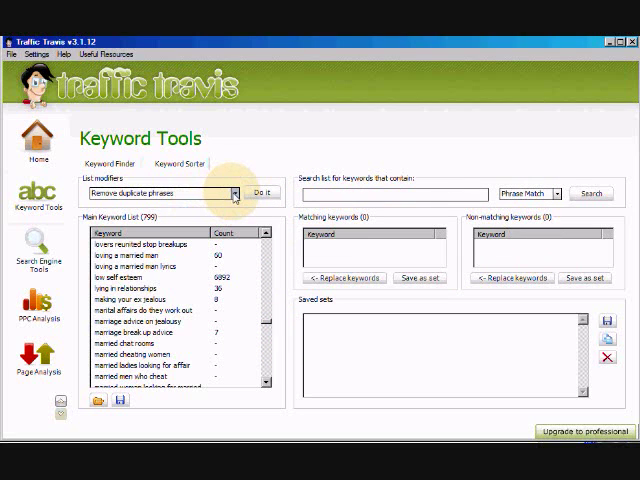
# Remove phrases with fewer than 3 words, dropping 113 and leaving 686 keywords.
pyautogui.click(234, 193)
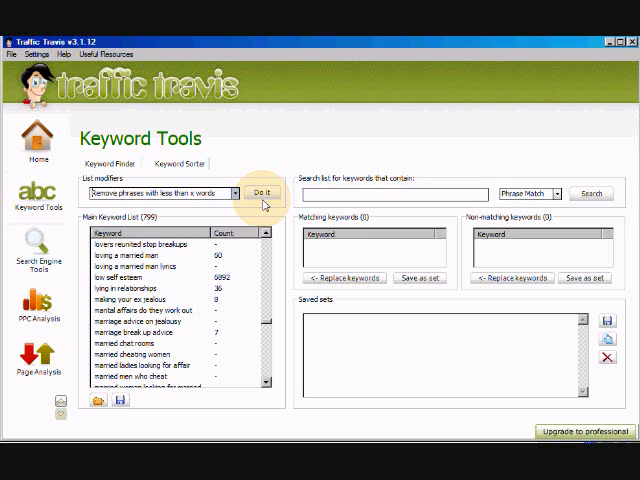
pyautogui.click(270, 192)
pyautogui.write('3')
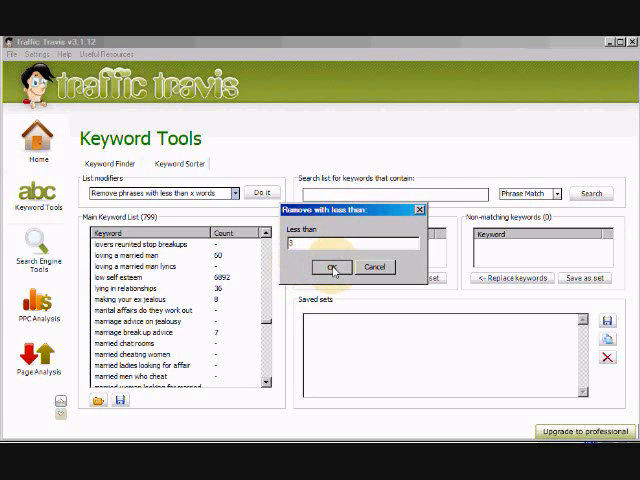
pyautogui.click(332, 266)
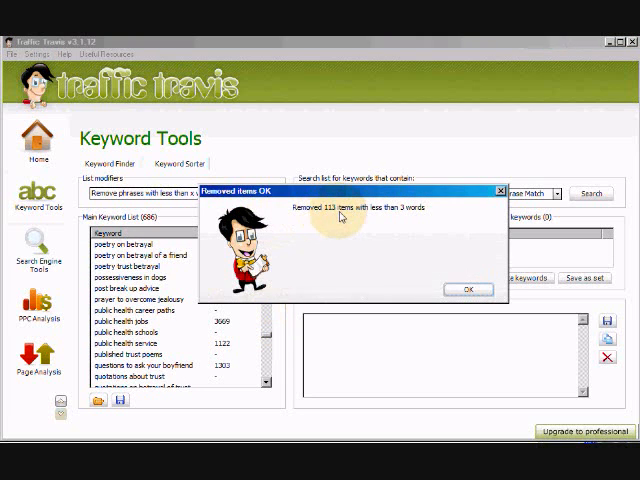
pyautogui.moveTo(391, 273)
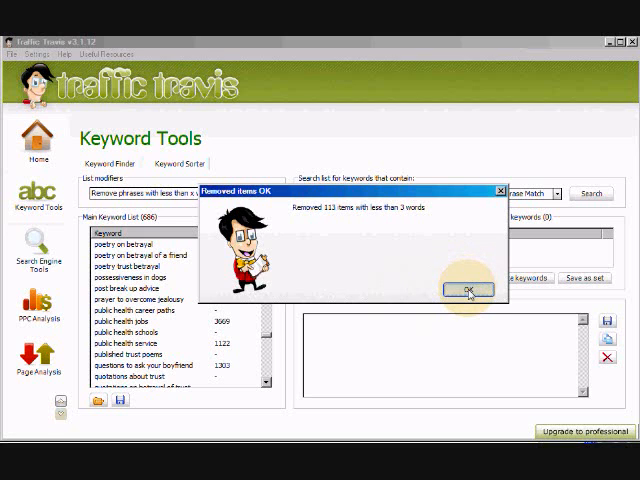
pyautogui.click(470, 289)
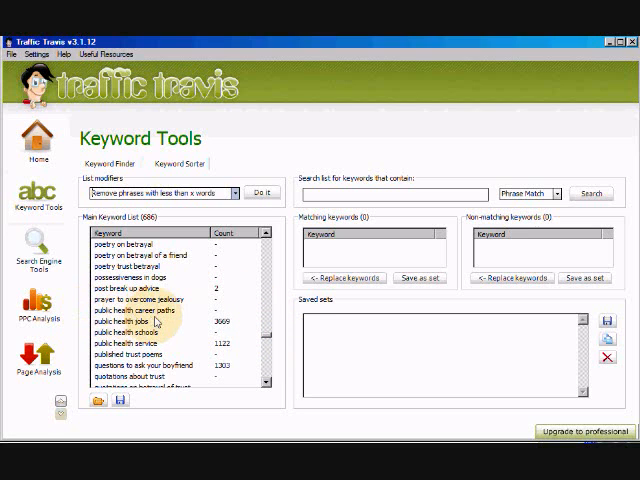
pyautogui.moveTo(283, 342)
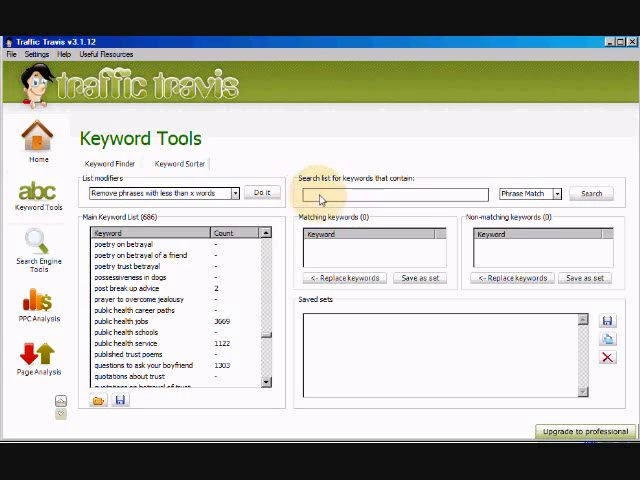
pyautogui.moveTo(603, 199)
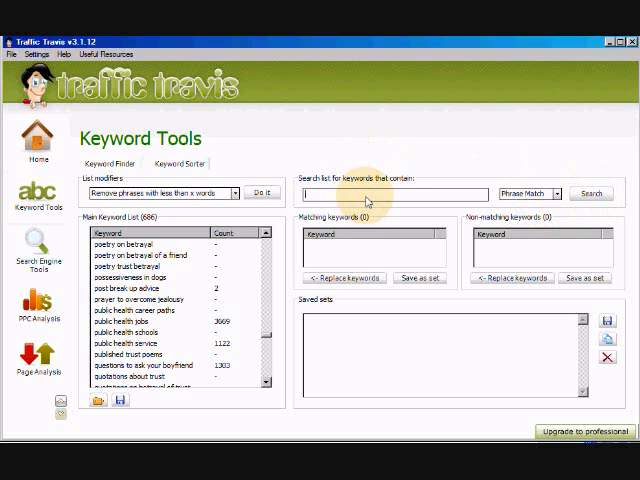
# Phrase-search 'public health', separating 9 matching from 677 non-matching keywords.
pyautogui.write('pu')
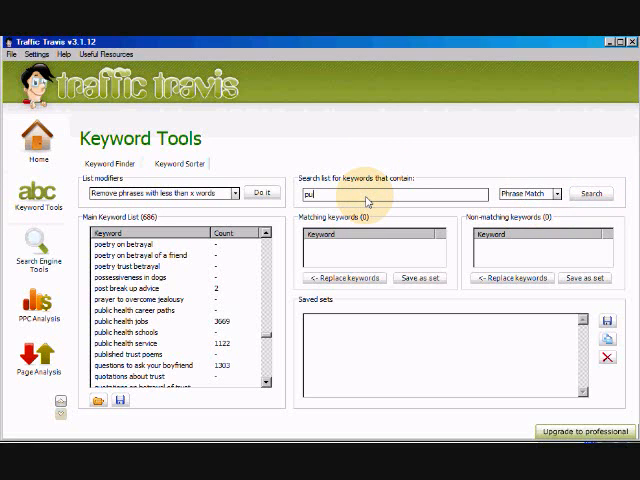
pyautogui.write('public health')
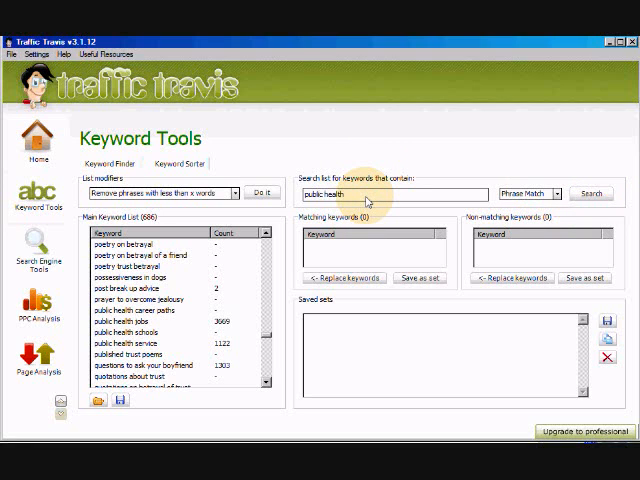
pyautogui.click(590, 192)
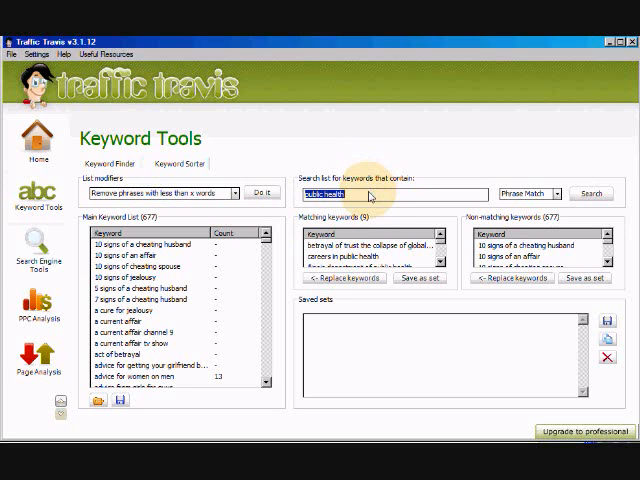
# Search the list for 'poetry' phrases, dismiss the message, and scroll the main list.
pyautogui.write('poetry')
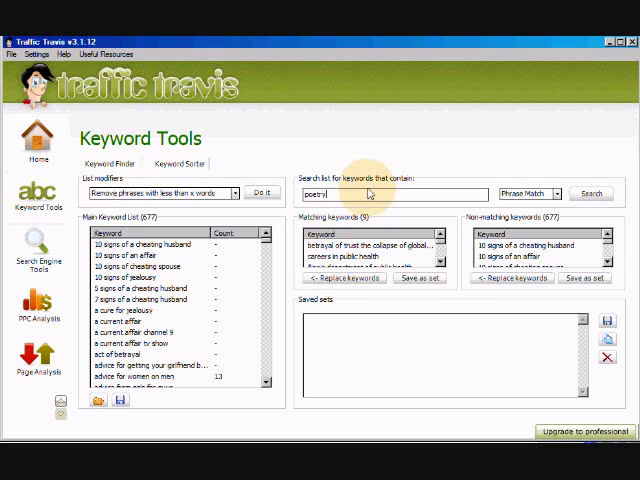
pyautogui.click(591, 193)
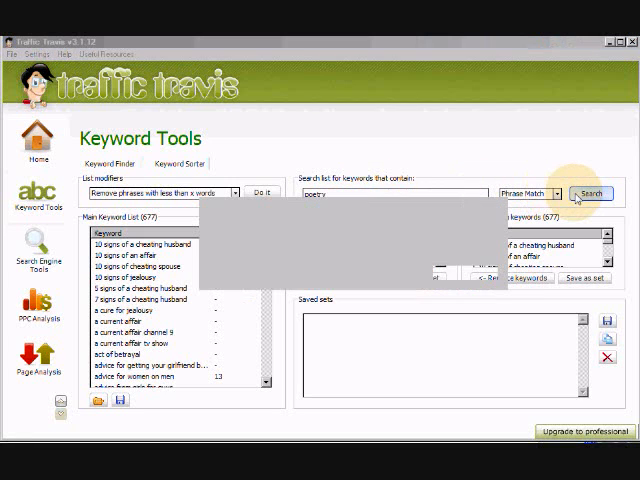
pyautogui.click(594, 193)
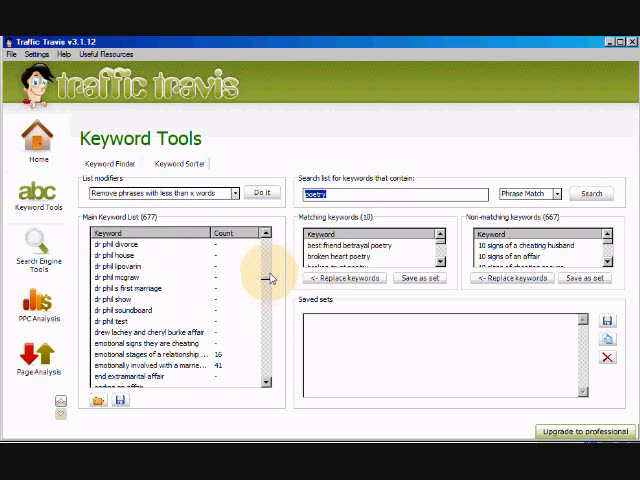
pyautogui.scroll(-3)
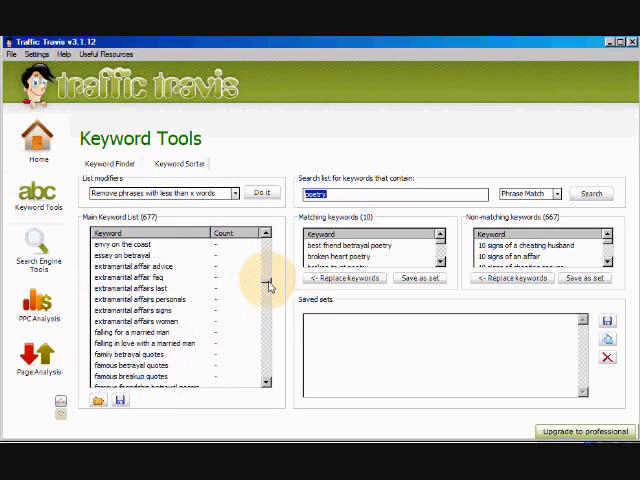
pyautogui.scroll(-3)
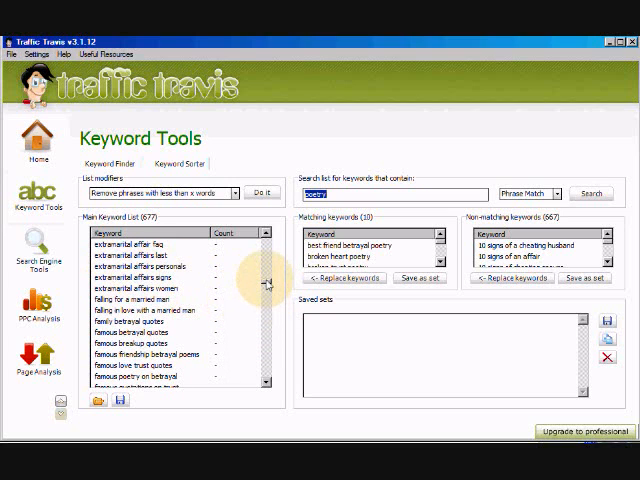
pyautogui.moveTo(263, 284)
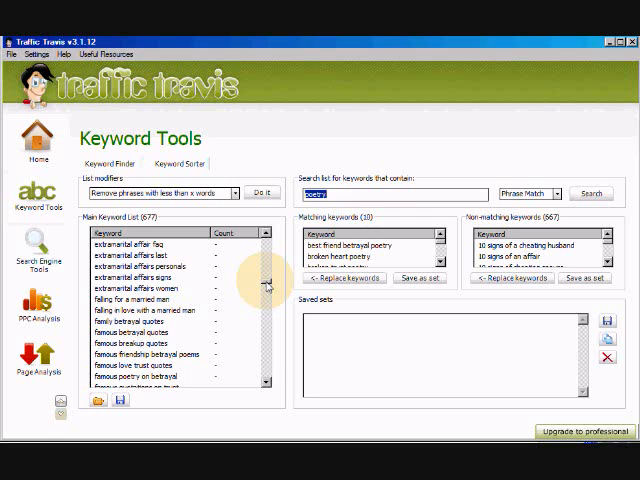
pyautogui.scroll(-3)
pyautogui.write('quotes')
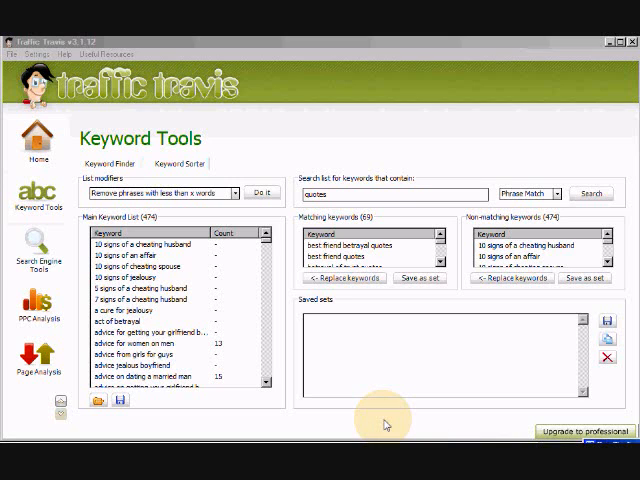
pyautogui.moveTo(155, 237)
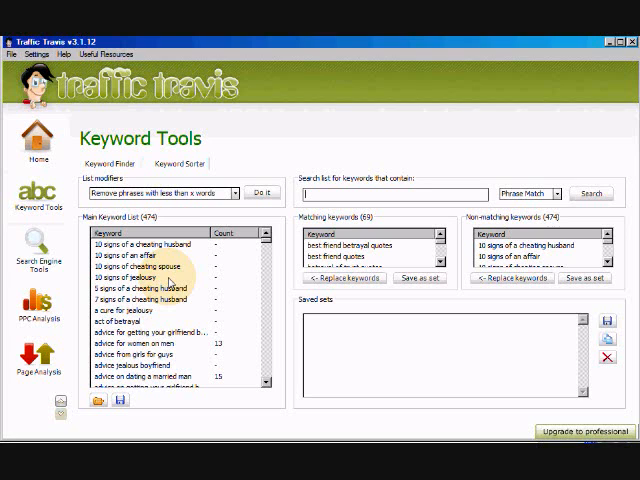
pyautogui.moveTo(247, 157)
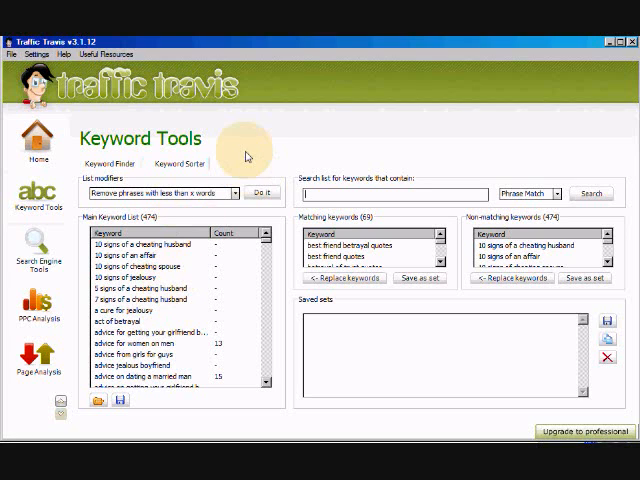
# Search '10 signs' and save the 4 matching keywords as a set.
pyautogui.write('10 sign')
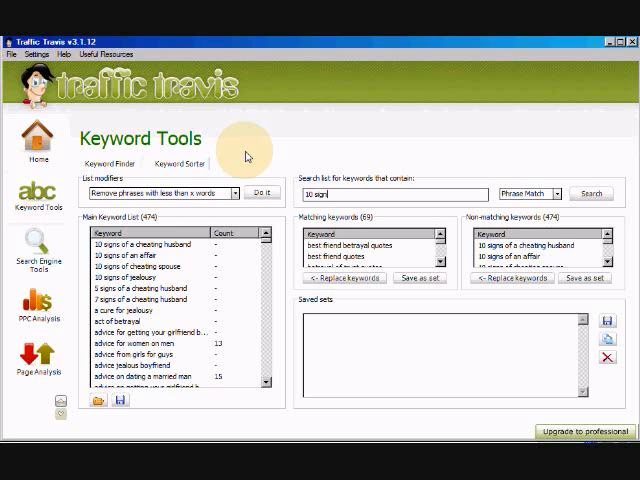
pyautogui.click(593, 192)
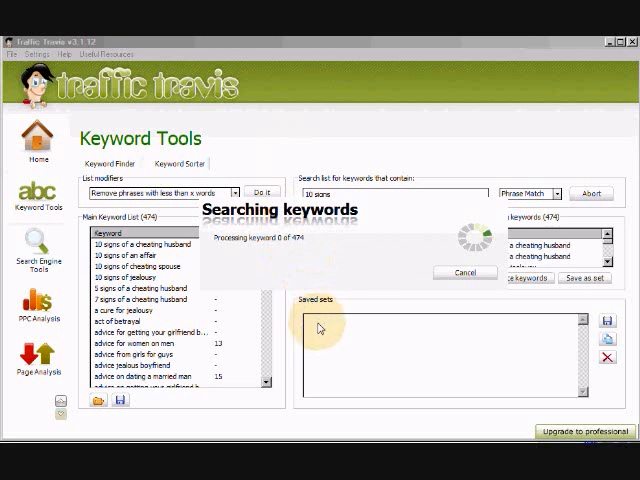
pyautogui.moveTo(290, 343)
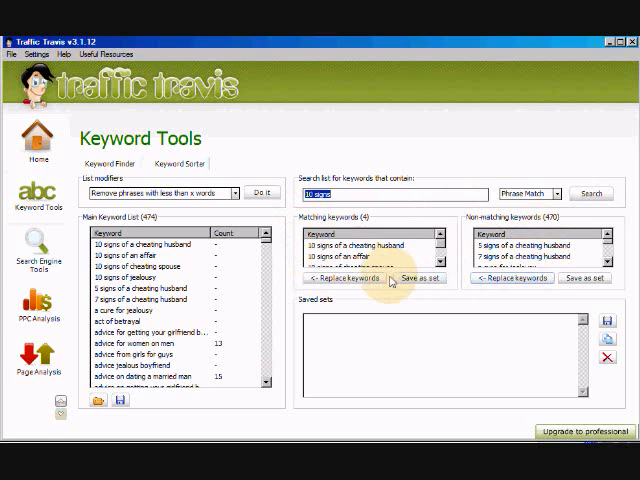
pyautogui.click(418, 278)
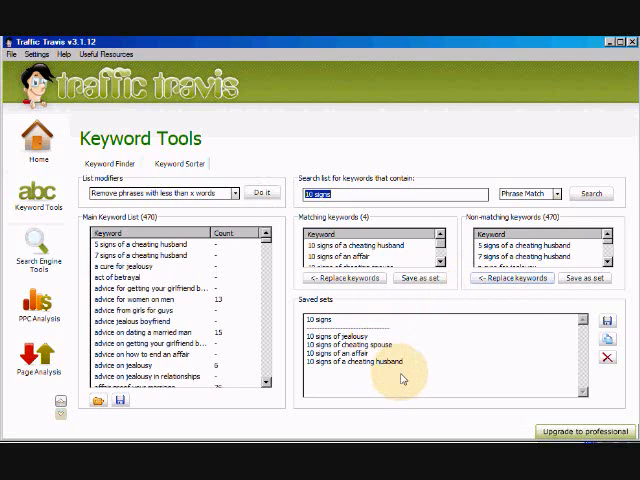
pyautogui.moveTo(298, 389)
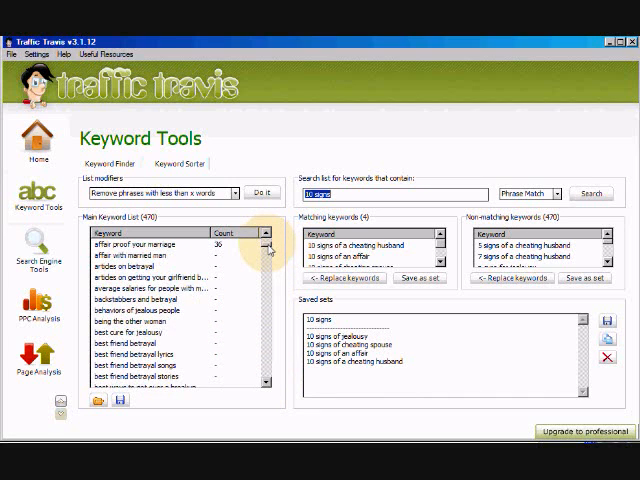
pyautogui.moveTo(232, 291)
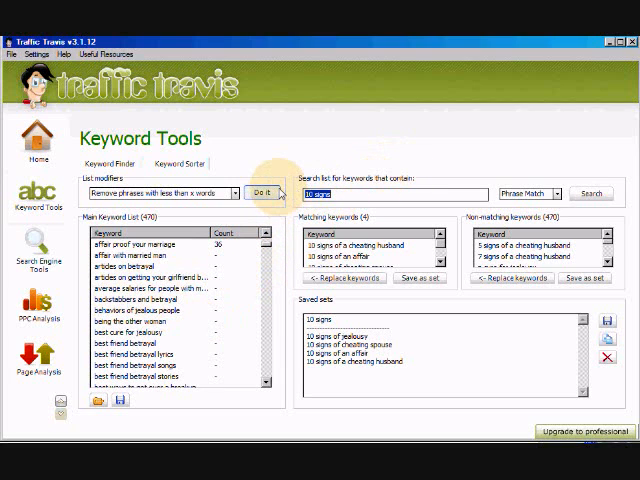
# Search 'cheating' and save the cheating husband matches as a keyword set.
pyautogui.write('cheating husban')
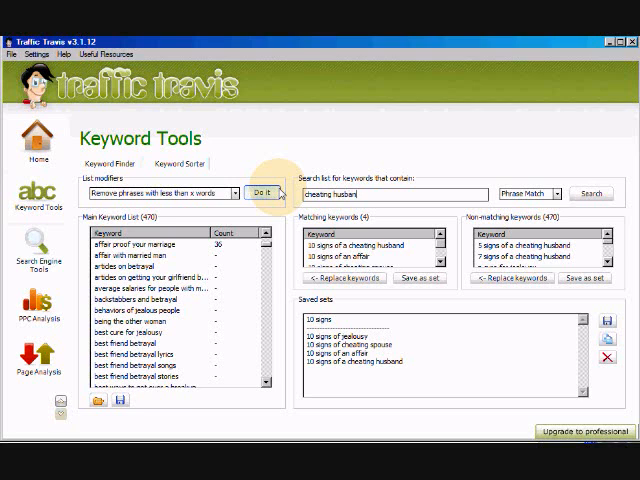
pyautogui.click(592, 192)
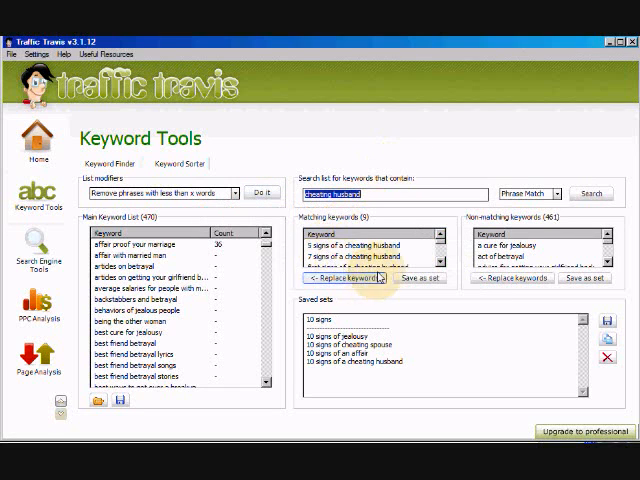
pyautogui.click(502, 278)
pyautogui.write('wi')
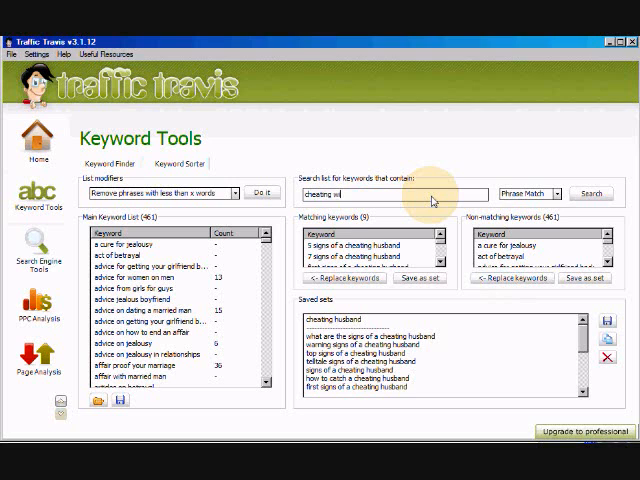
# Drop cheating wife phrases from the main list and save the dealing with jealousy matches.
pyautogui.click(590, 193)
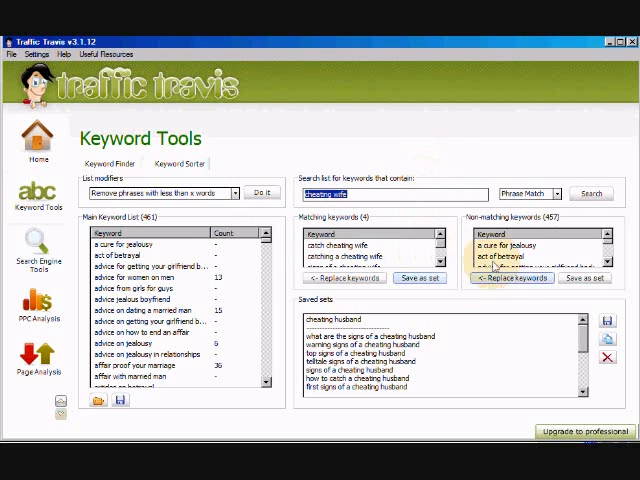
pyautogui.click(416, 280)
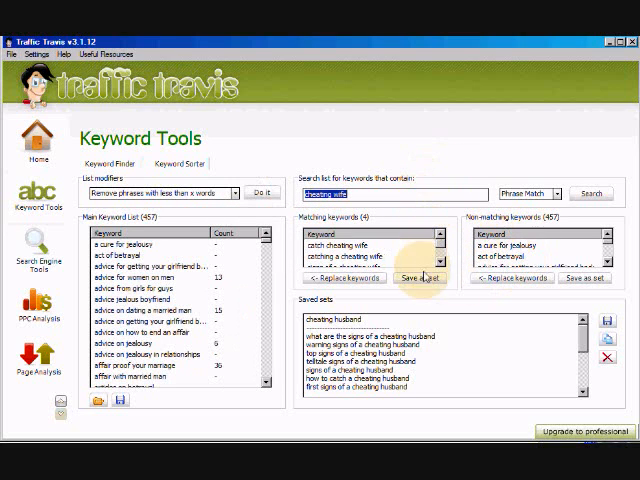
pyautogui.click(422, 279)
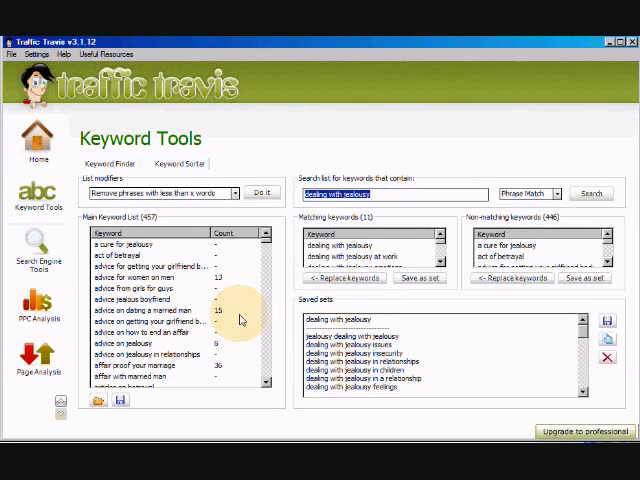
pyautogui.scroll(-3)
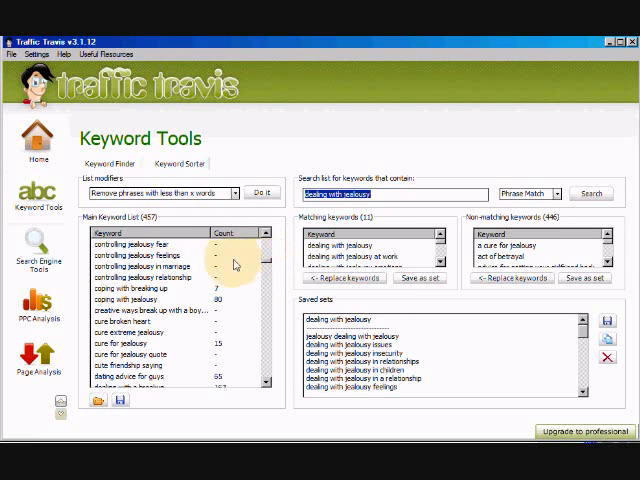
pyautogui.moveTo(430, 208)
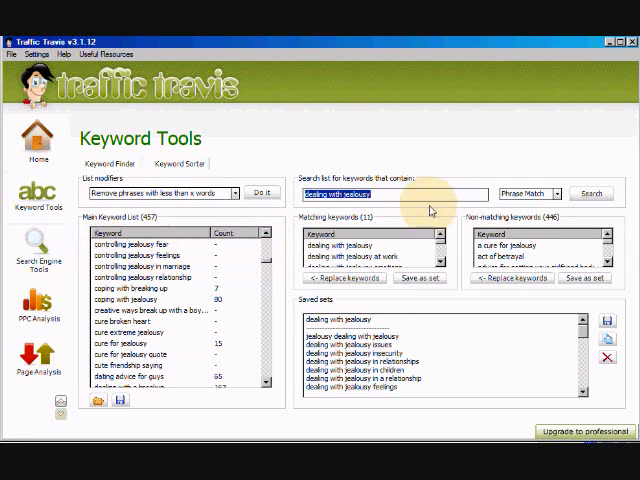
# Search 'controlling jealousy' for 10 matches, then scroll through the remaining main keywords.
pyautogui.write('control')
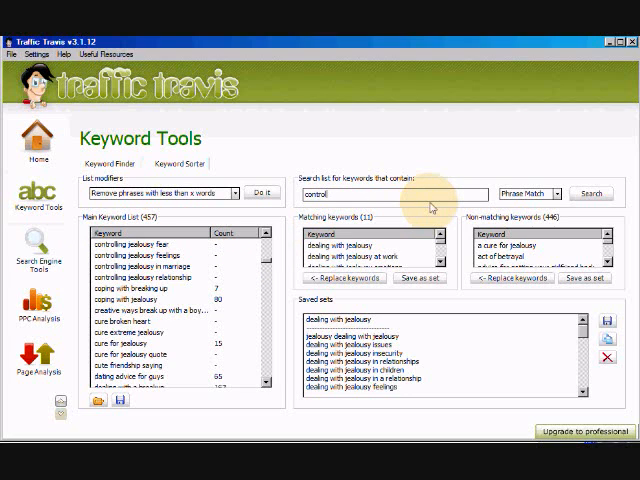
pyautogui.write('controlling jealousy')
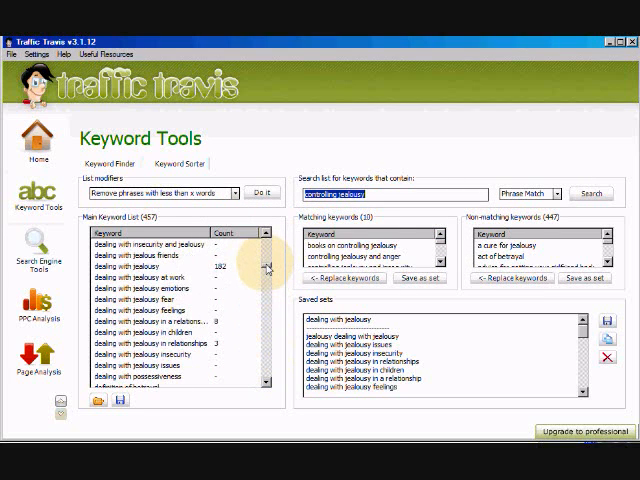
pyautogui.scroll(-3)
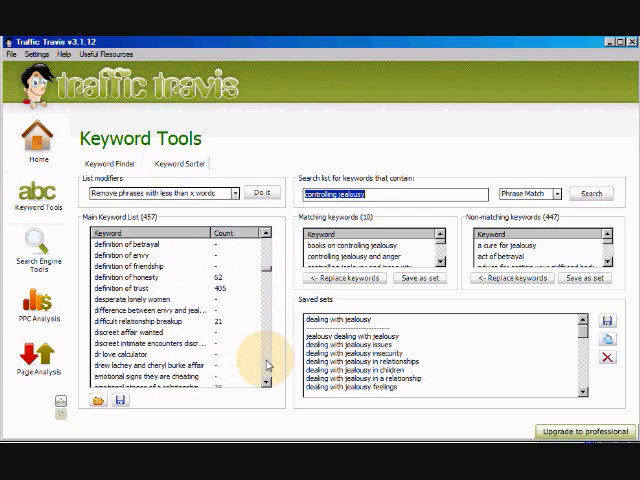
pyautogui.scroll(-3)
pyautogui.write('extramarital')
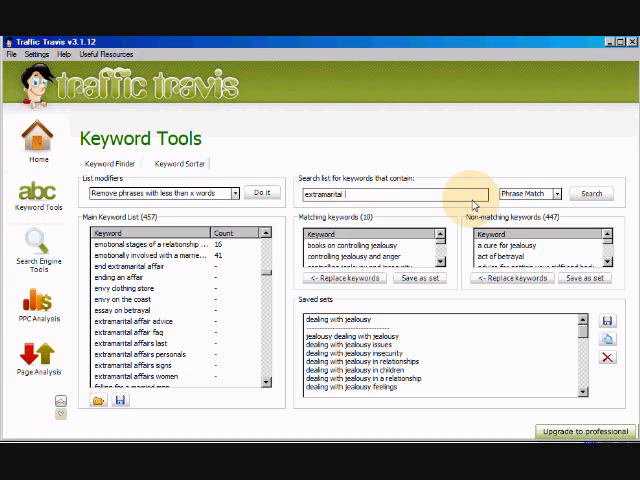
# Search for extramarital 'affairs' phrases, matching 4 keywords with 453 non-matching.
pyautogui.write('affairs')
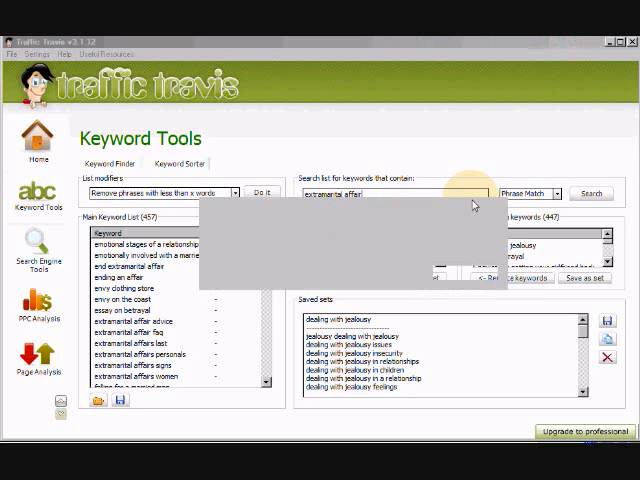
pyautogui.click(589, 192)
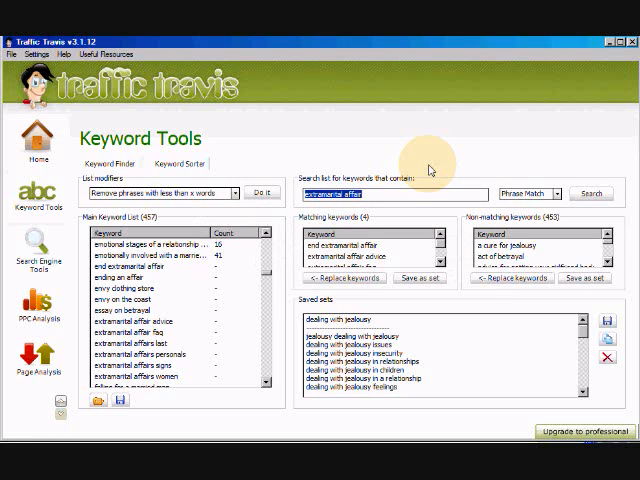
pyautogui.moveTo(422, 346)
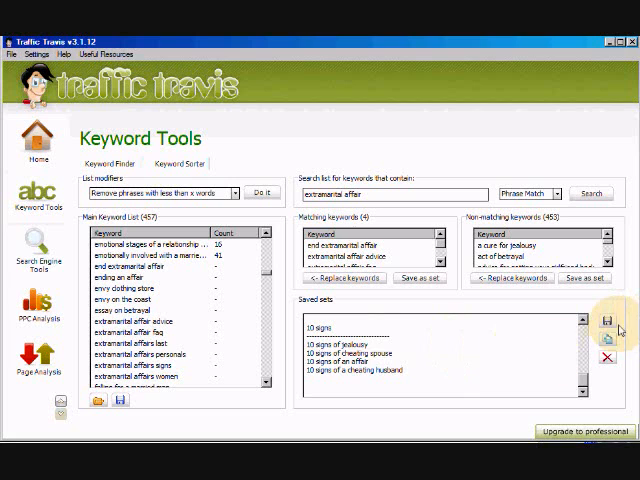
pyautogui.moveTo(619, 328)
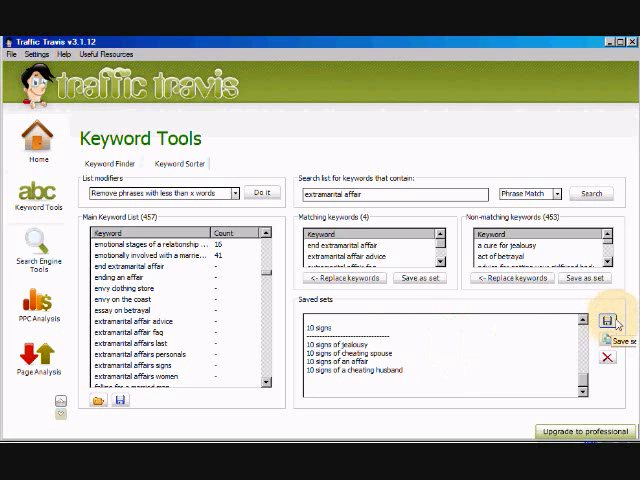
# Export the saved keyword sets to a Desktop text file named 'jealousy'.
pyautogui.click(610, 317)
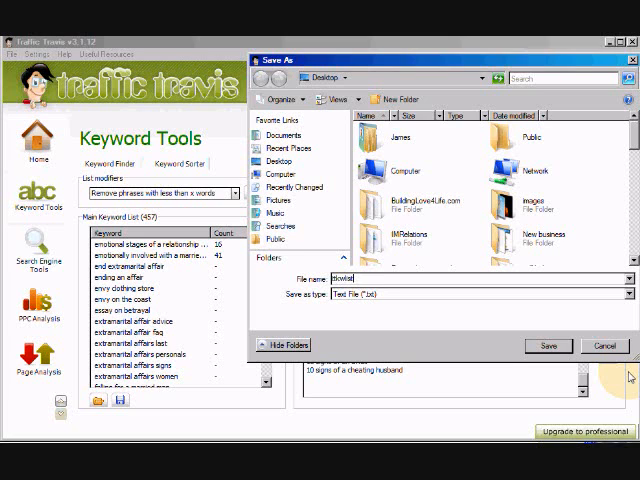
pyautogui.write('jealousy')
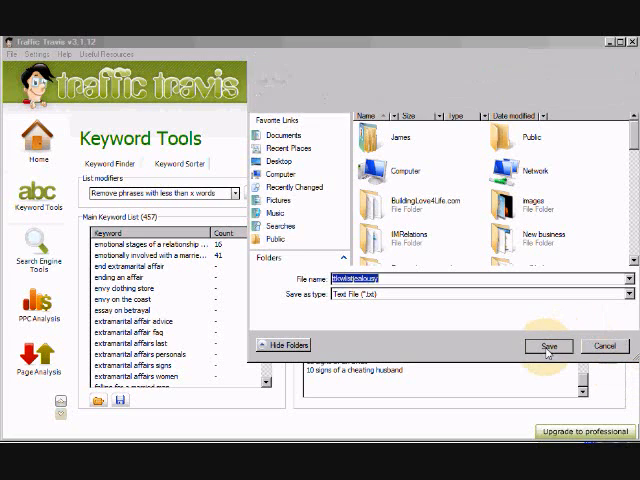
pyautogui.click(548, 345)
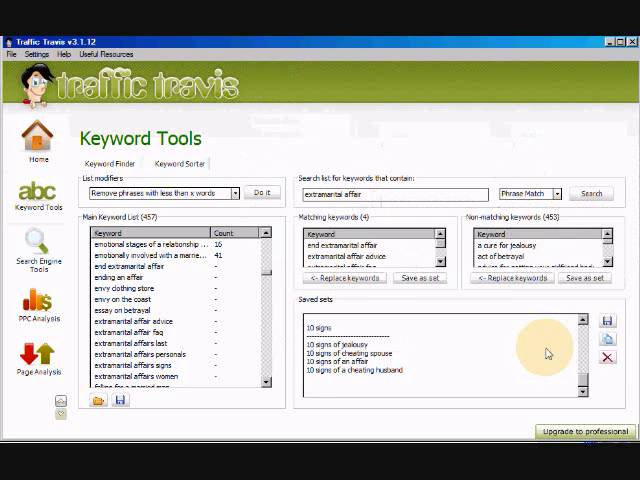